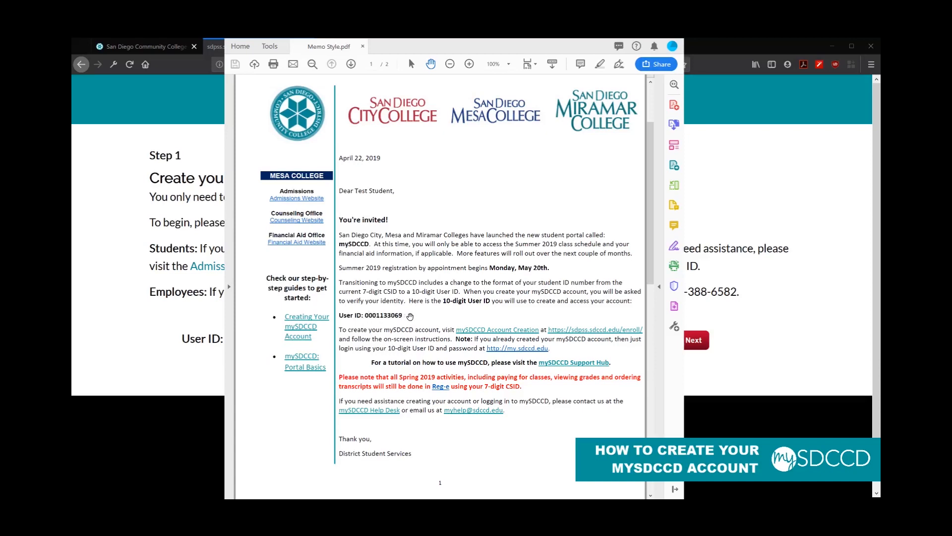
{"action": "mouse_move", "coordinate": [565, 333]}
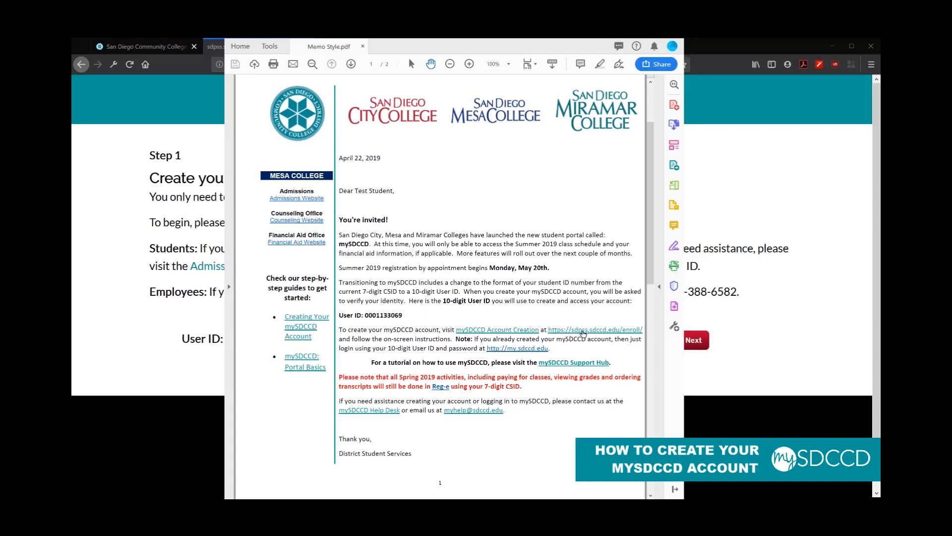
{"action": "mouse_move", "coordinate": [480, 313]}
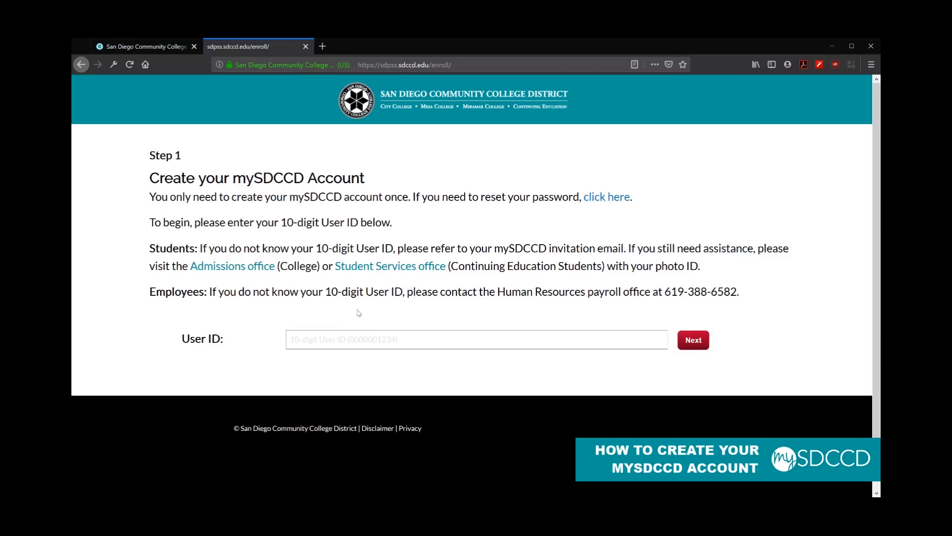
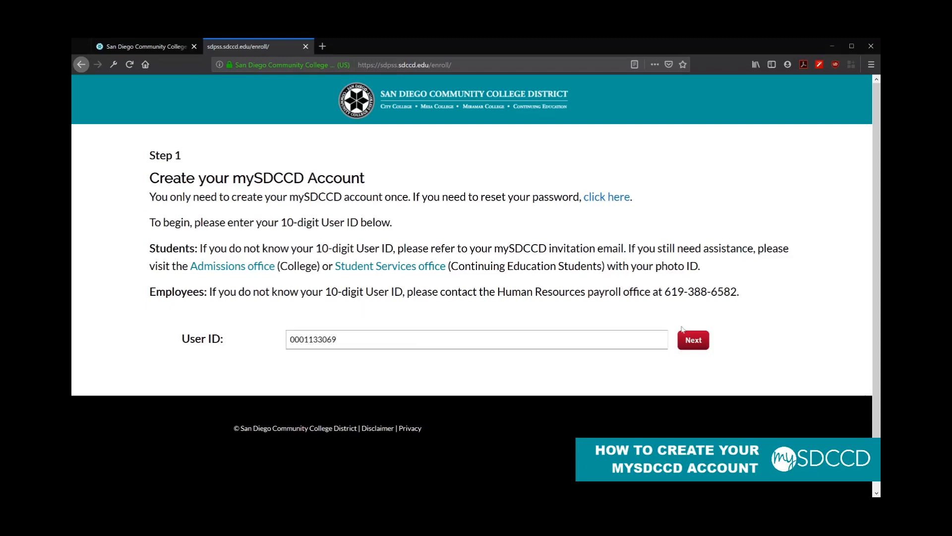
{"action": "left_click", "coordinate": [692, 340]}
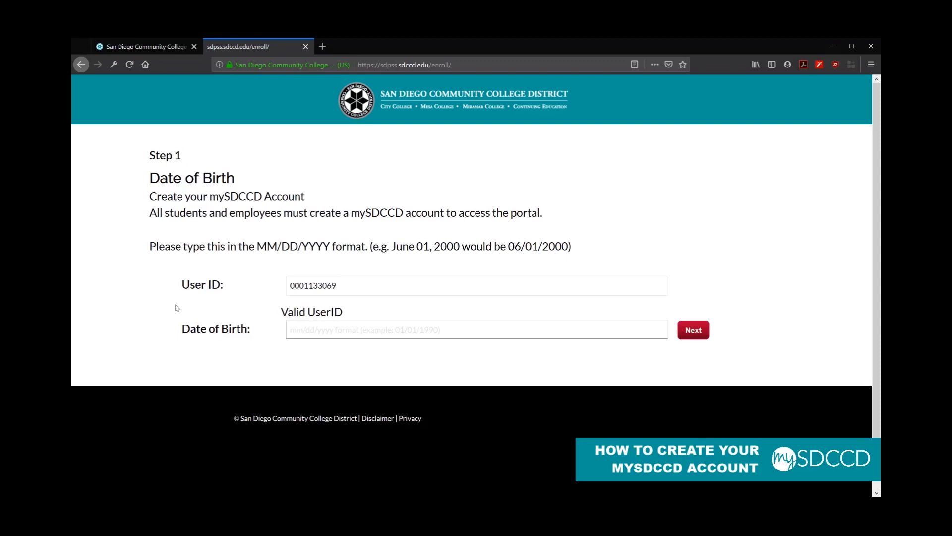
{"action": "type", "text": "01/__/____"}
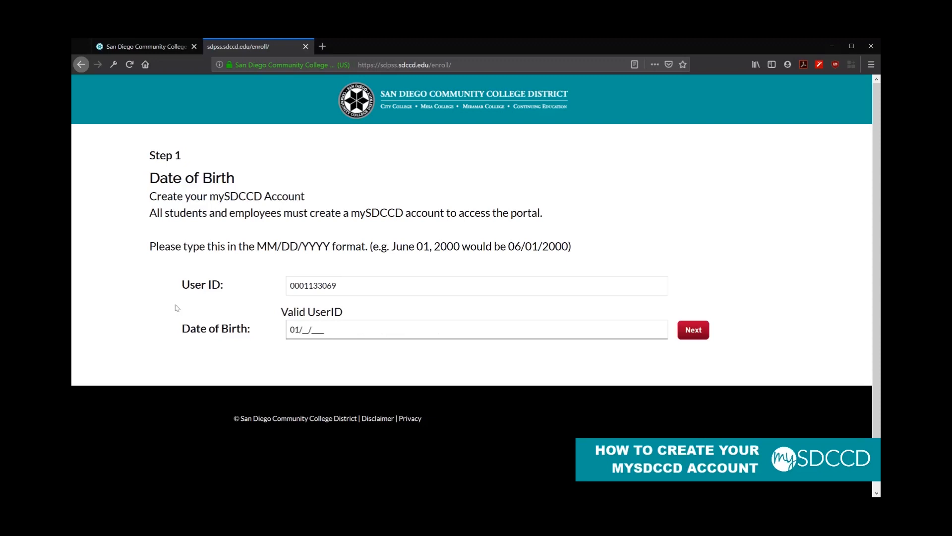
{"action": "type", "text": "01/"}
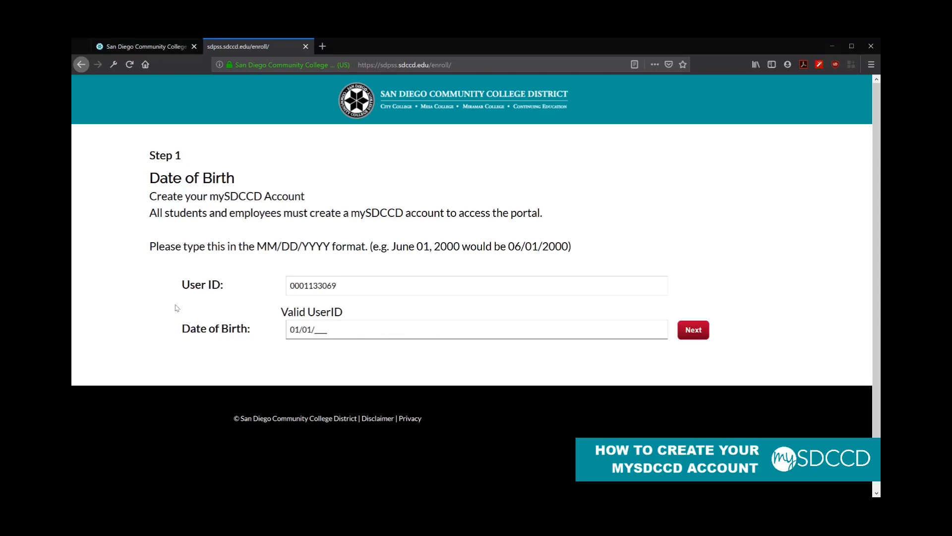
{"action": "type", "text": "1987"}
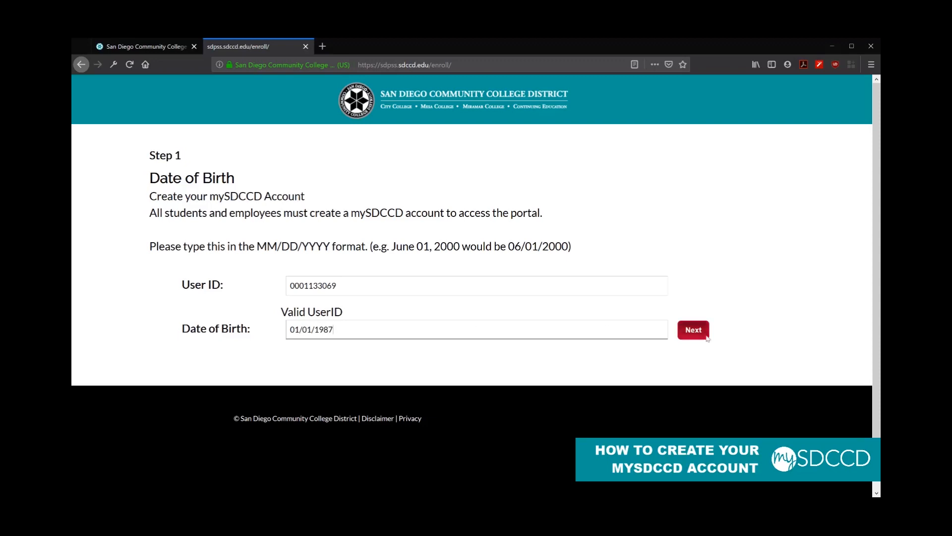
{"action": "left_click", "coordinate": [694, 329]}
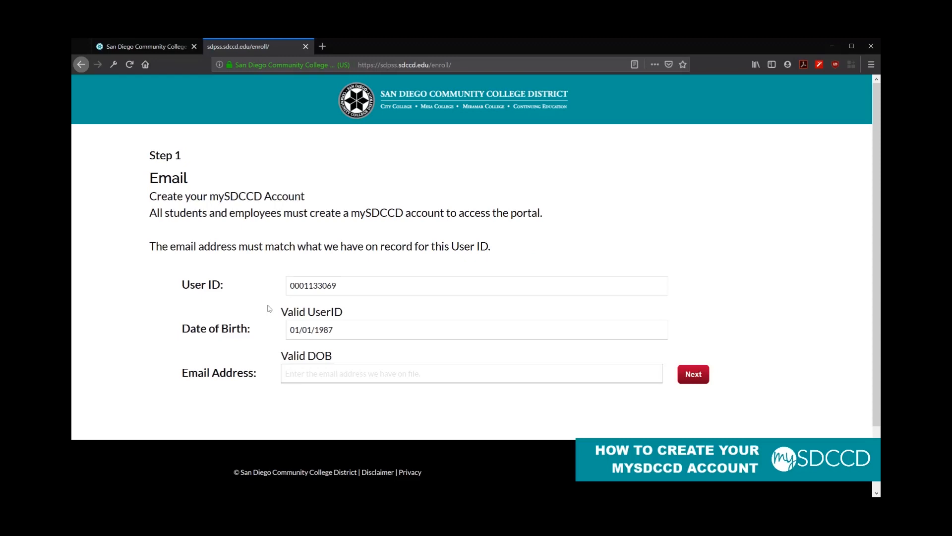
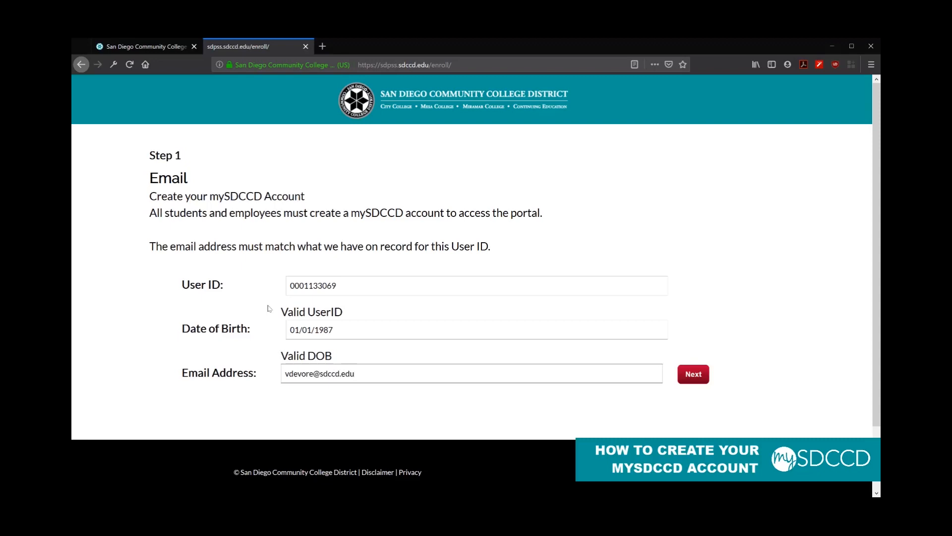
{"action": "mouse_move", "coordinate": [710, 350]}
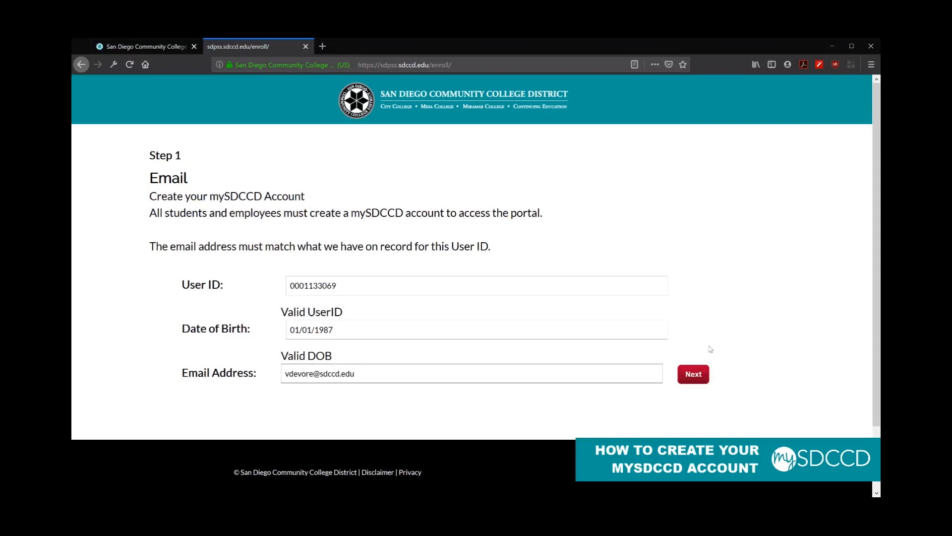
{"action": "left_click", "coordinate": [693, 374]}
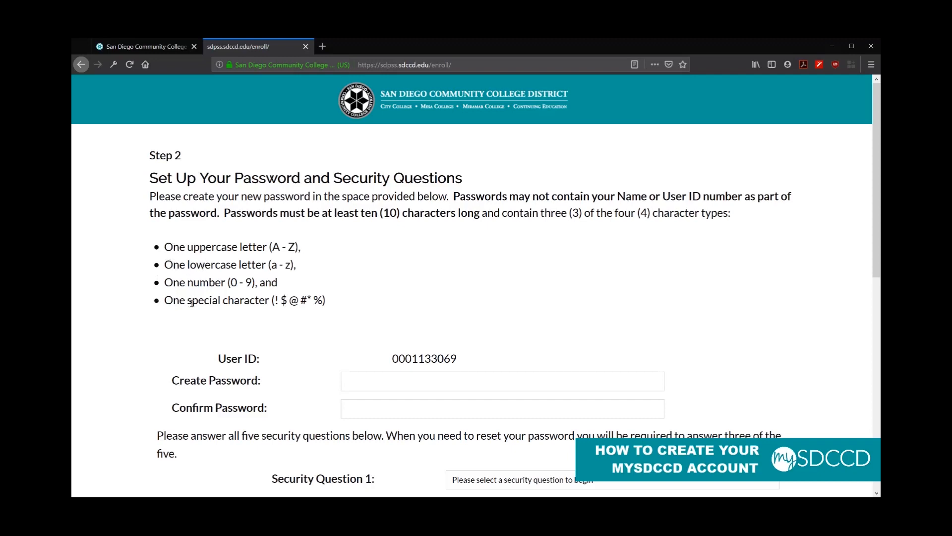
- Enter the new account password in the Create Password field and confirm it
{"action": "left_click", "coordinate": [502, 380]}
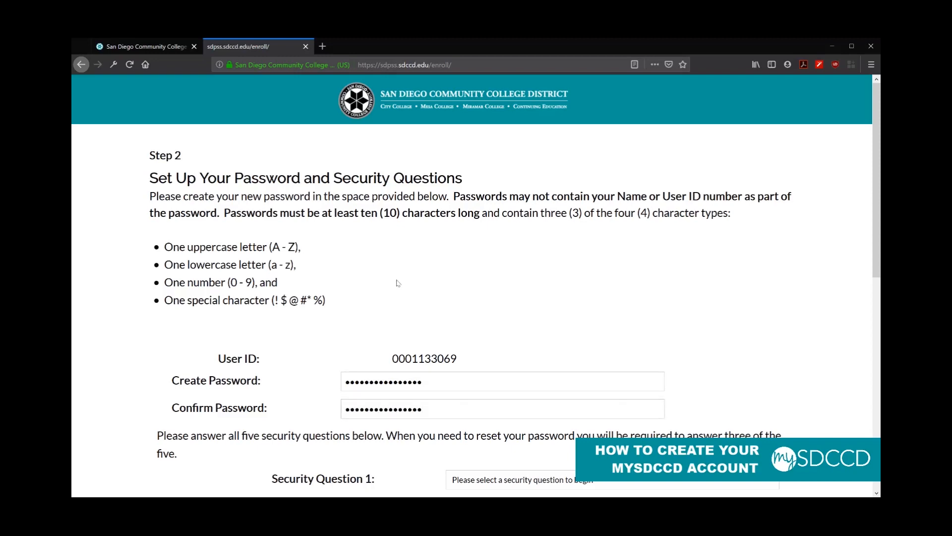
{"action": "mouse_move", "coordinate": [327, 340]}
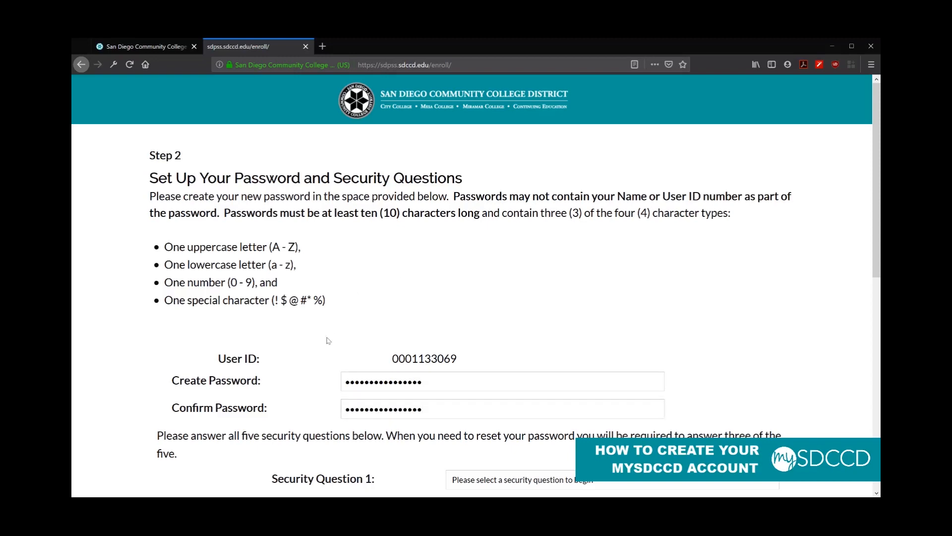
{"action": "scroll", "scroll_direction": "down", "scroll_amount": 3}
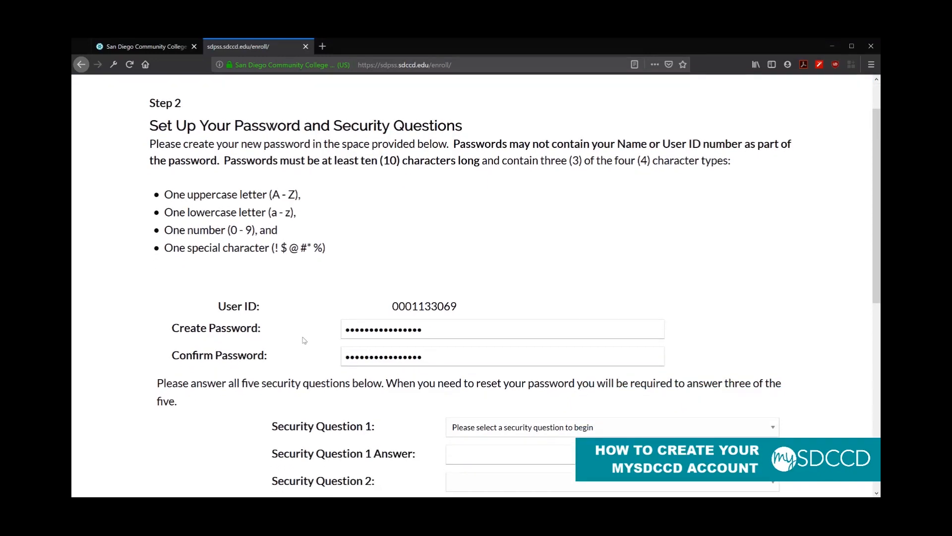
{"action": "scroll", "scroll_direction": "down", "scroll_amount": 3}
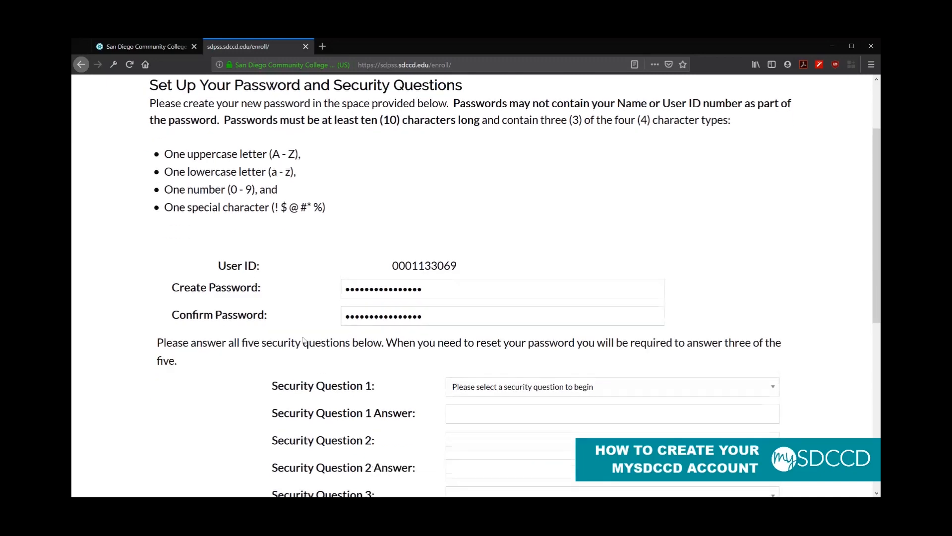
{"action": "scroll", "scroll_direction": "down", "scroll_amount": 3}
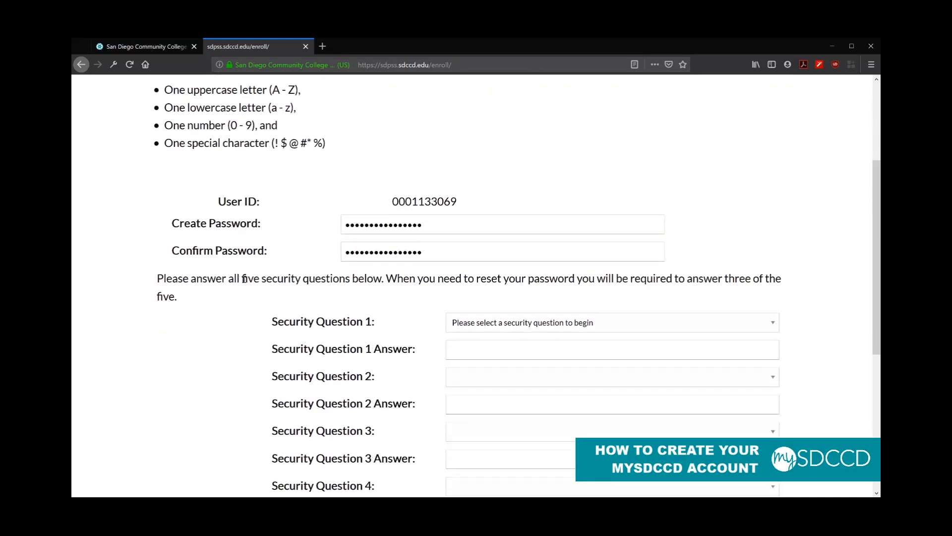
{"action": "scroll", "scroll_direction": "down", "scroll_amount": 3}
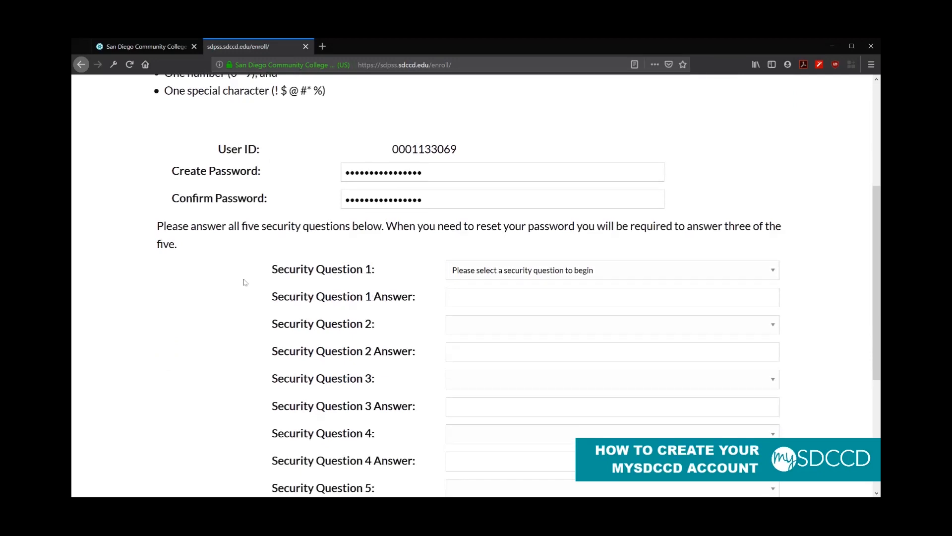
{"action": "scroll", "scroll_direction": "down", "scroll_amount": 3}
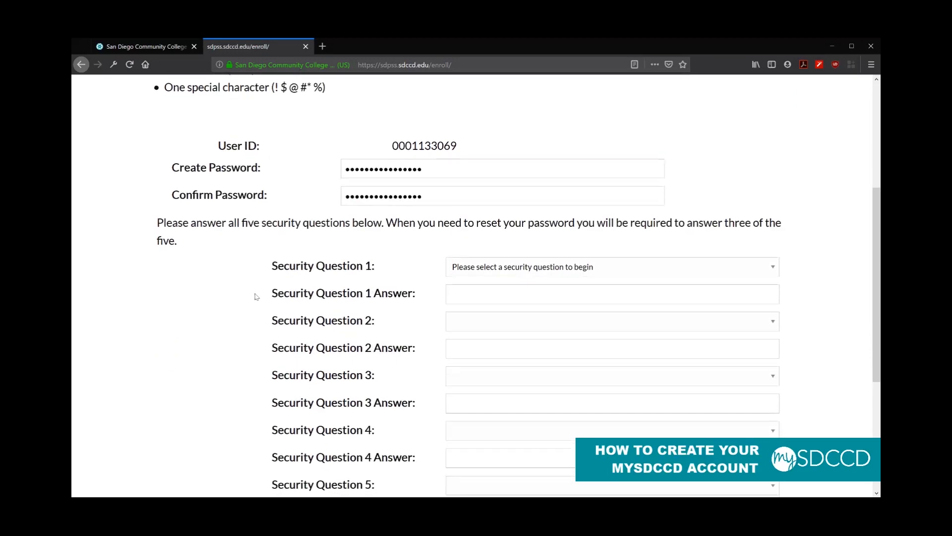
{"action": "scroll", "scroll_direction": "down", "scroll_amount": 3}
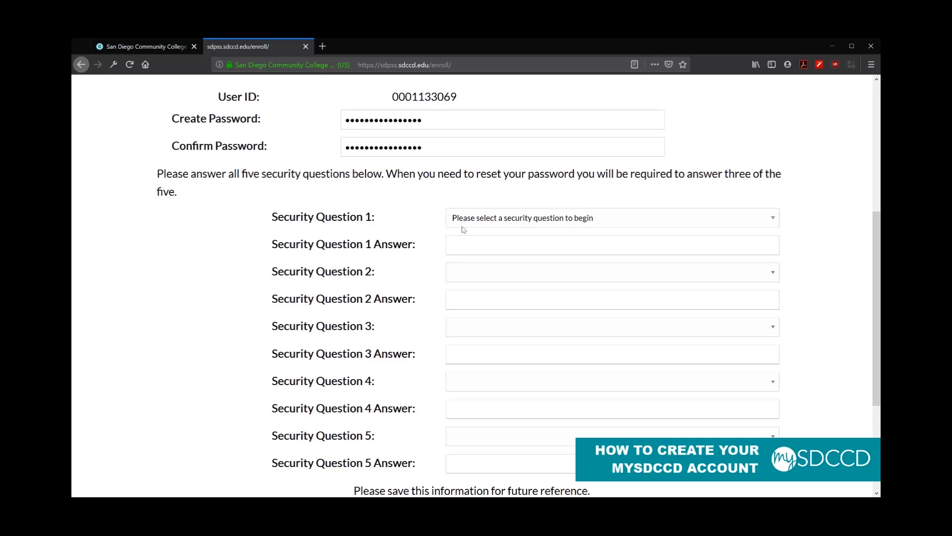
{"action": "mouse_move", "coordinate": [374, 450]}
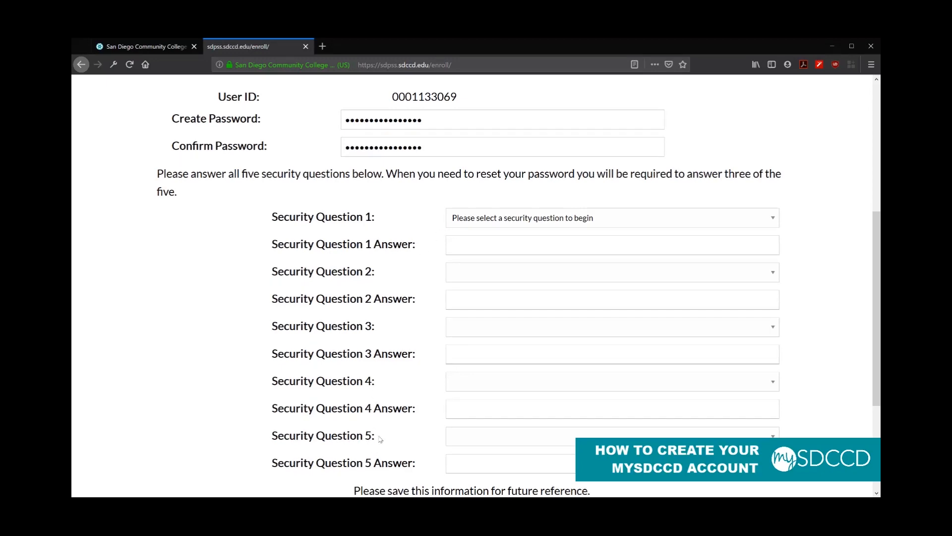
{"action": "mouse_move", "coordinate": [398, 314]}
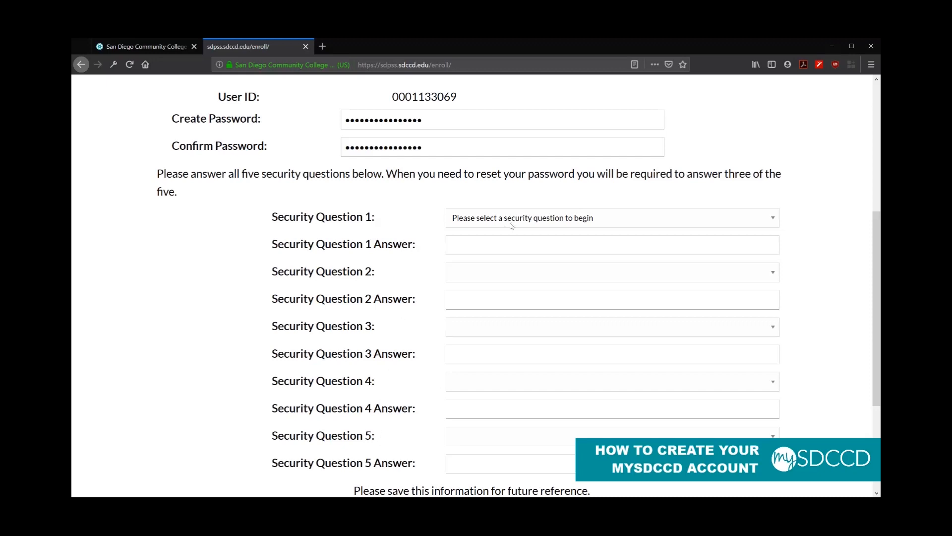
{"action": "left_click", "coordinate": [611, 217]}
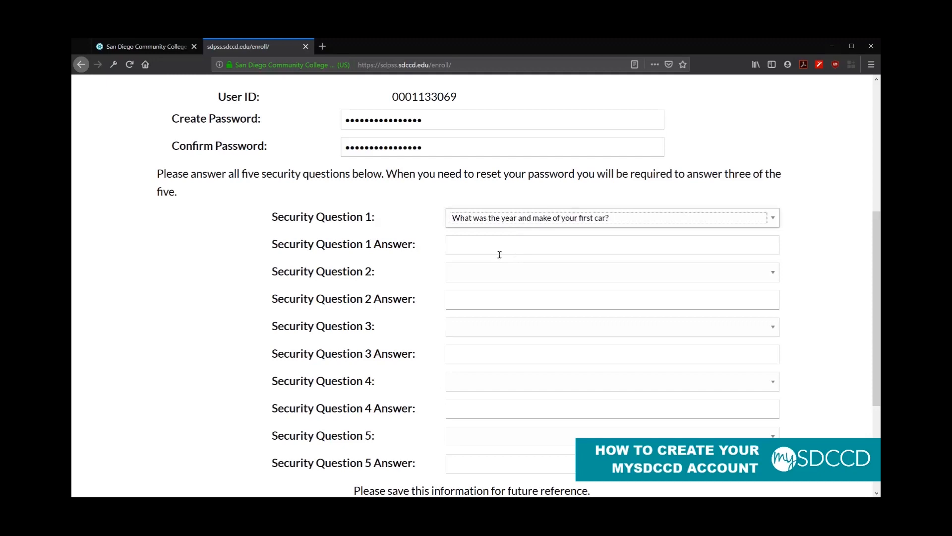
{"action": "scroll", "scroll_direction": "down", "scroll_amount": 3}
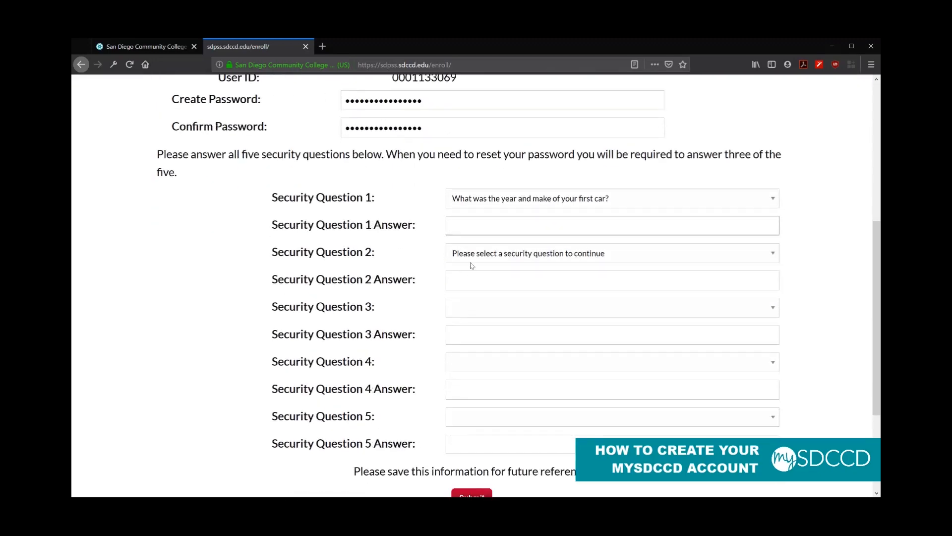
{"action": "mouse_move", "coordinate": [429, 270]}
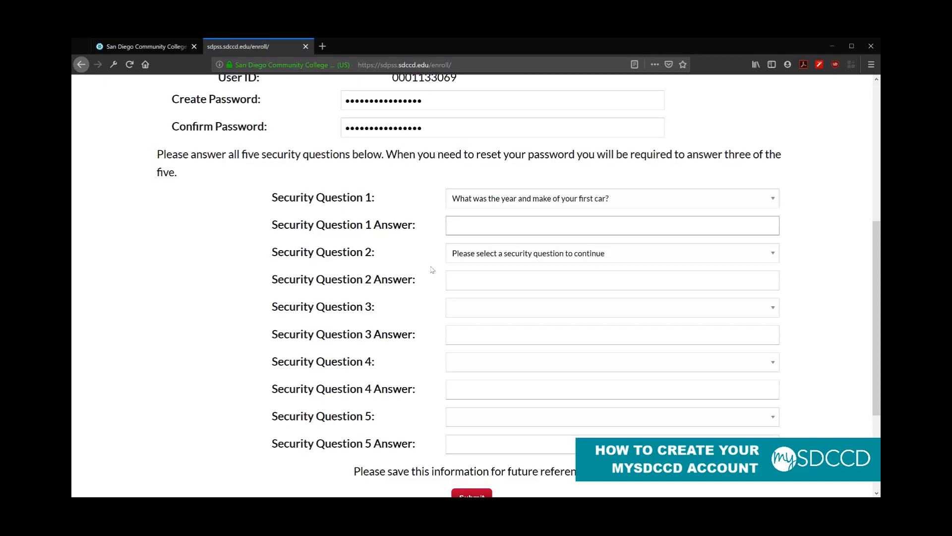
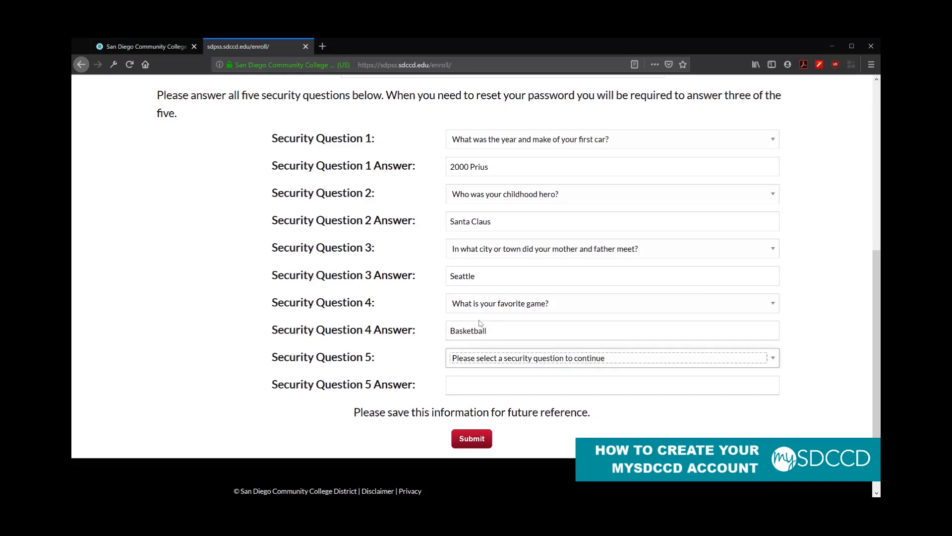
{"action": "left_click", "coordinate": [612, 357]}
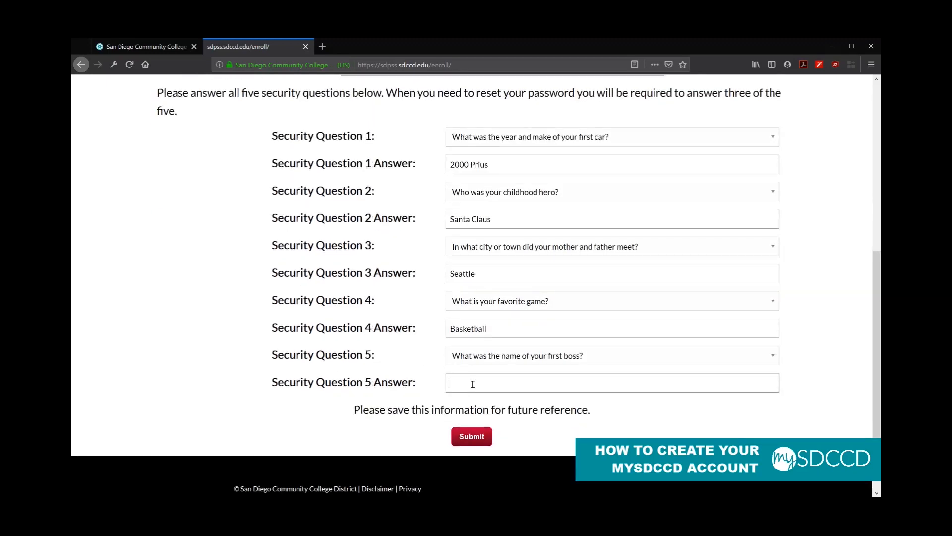
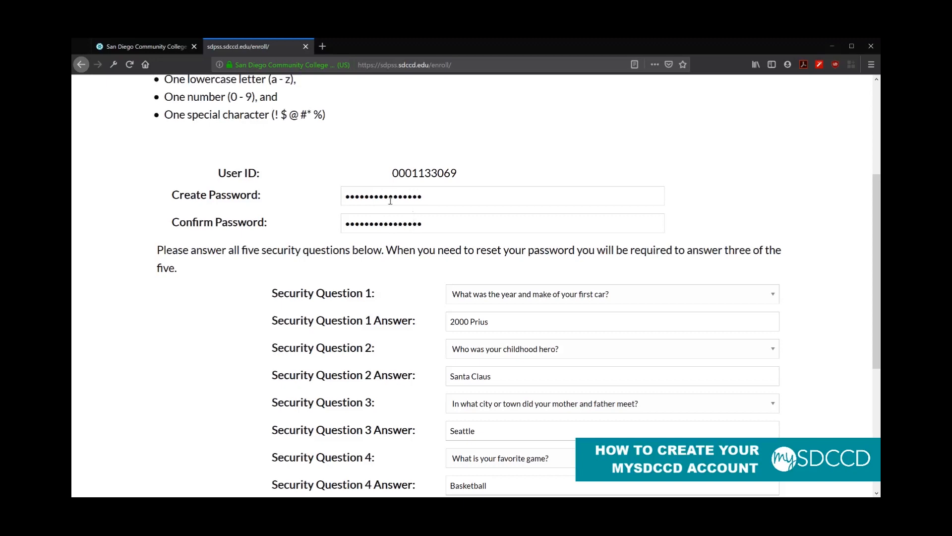
- Submit the completed account enrollment form
{"action": "scroll", "scroll_direction": "down", "scroll_amount": 3}
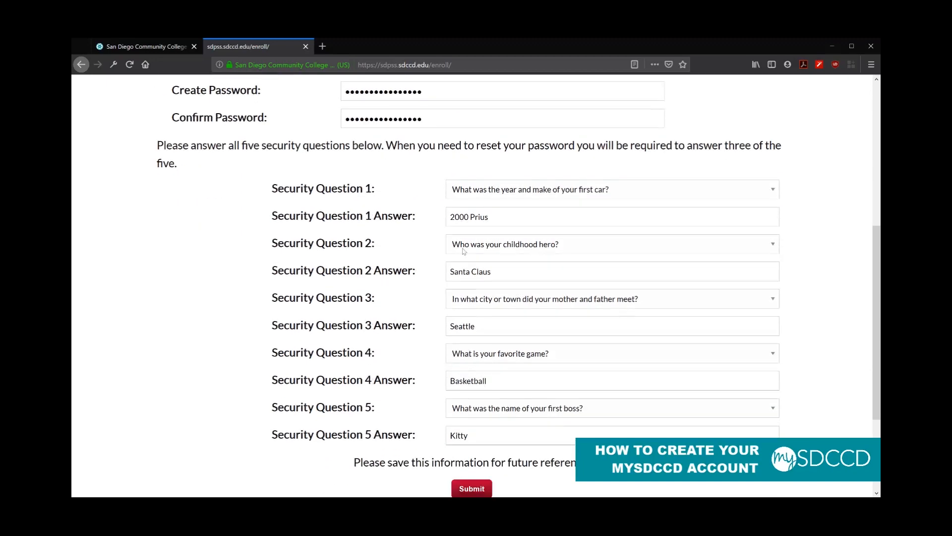
{"action": "scroll", "scroll_direction": "down", "scroll_amount": 3}
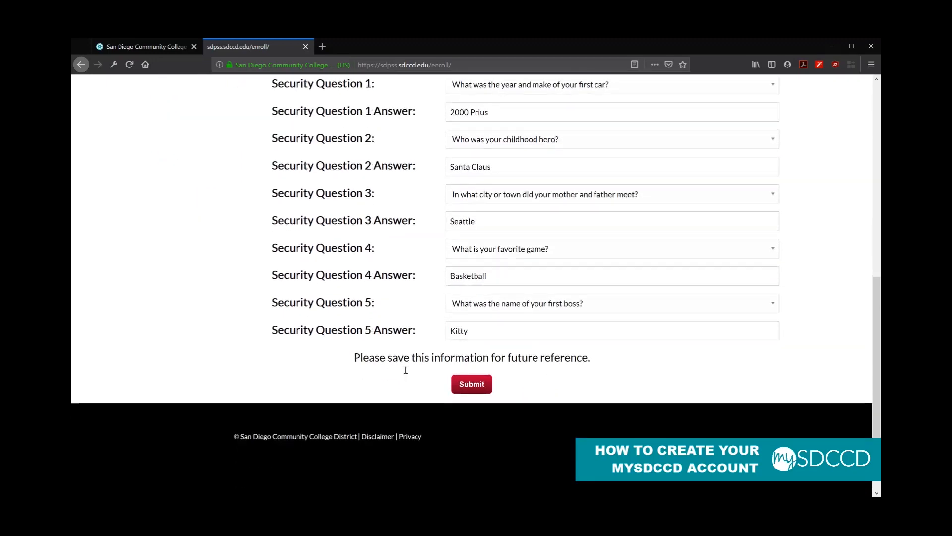
{"action": "left_click", "coordinate": [471, 383]}
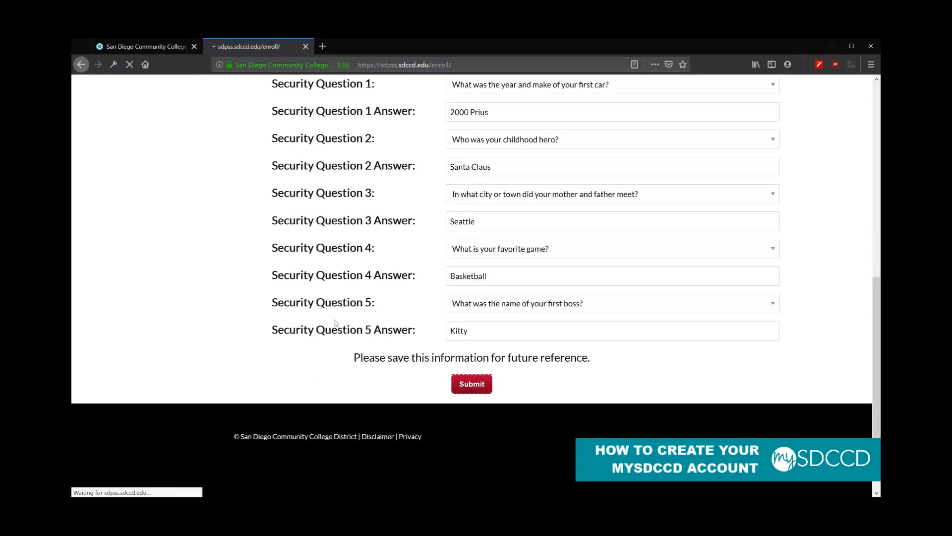
- Confirm the account is active and follow the mySDCCD link to the portal login page
{"action": "left_click", "coordinate": [471, 384]}
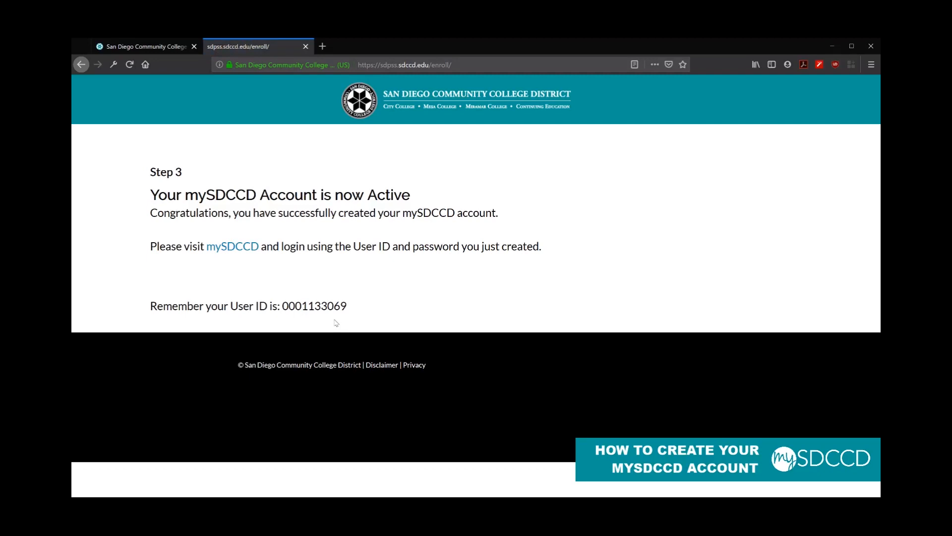
{"action": "mouse_move", "coordinate": [308, 305]}
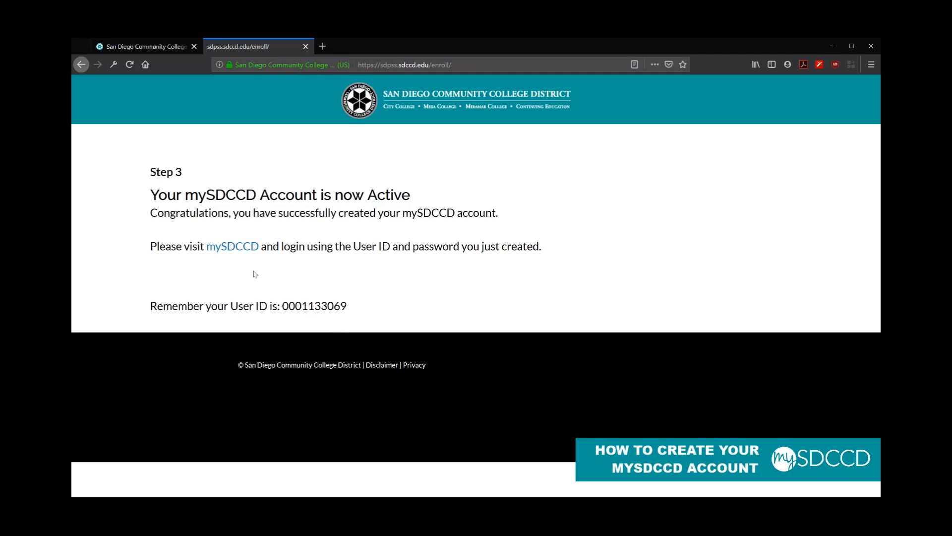
{"action": "left_click", "coordinate": [232, 246]}
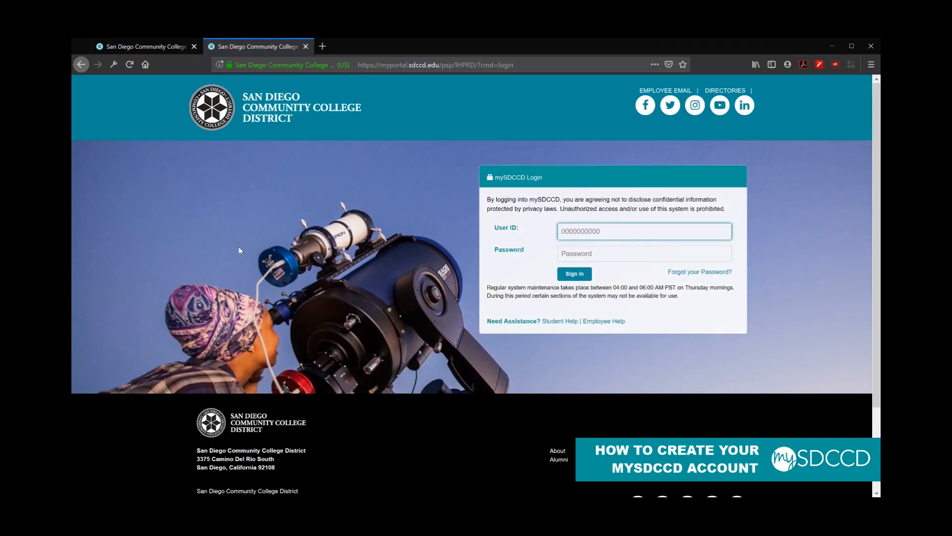
{"action": "mouse_move", "coordinate": [264, 220]}
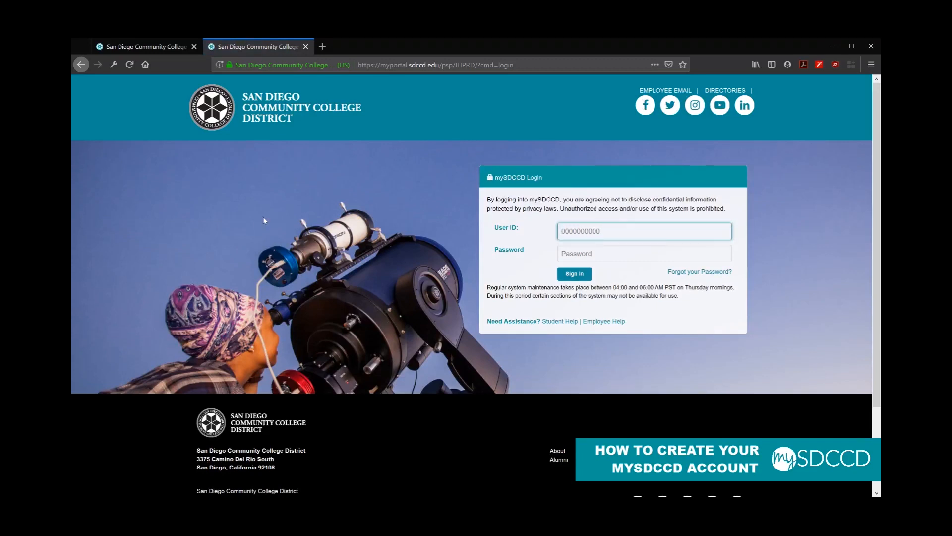
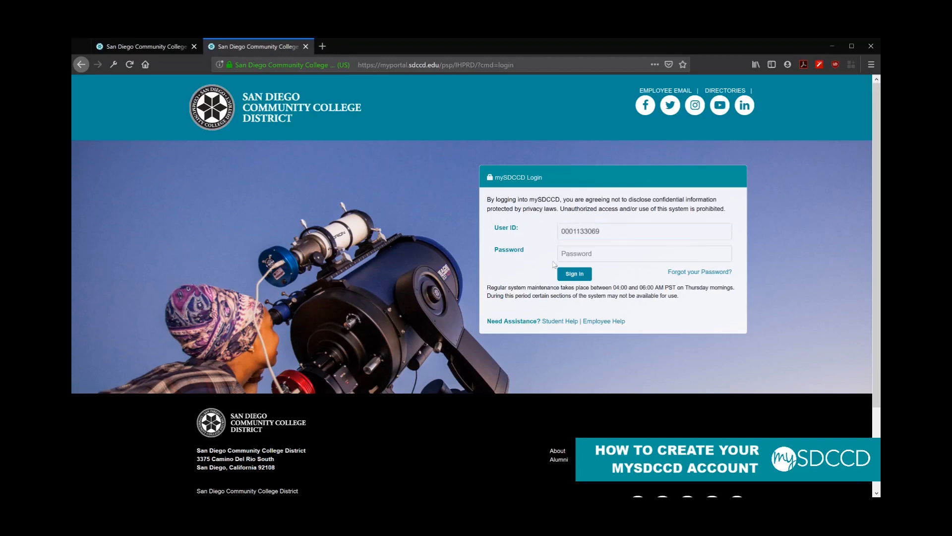
- Sign in with the new User ID and password to reach the mySDCCD dashboard homepage
{"action": "type", "text": "•••"}
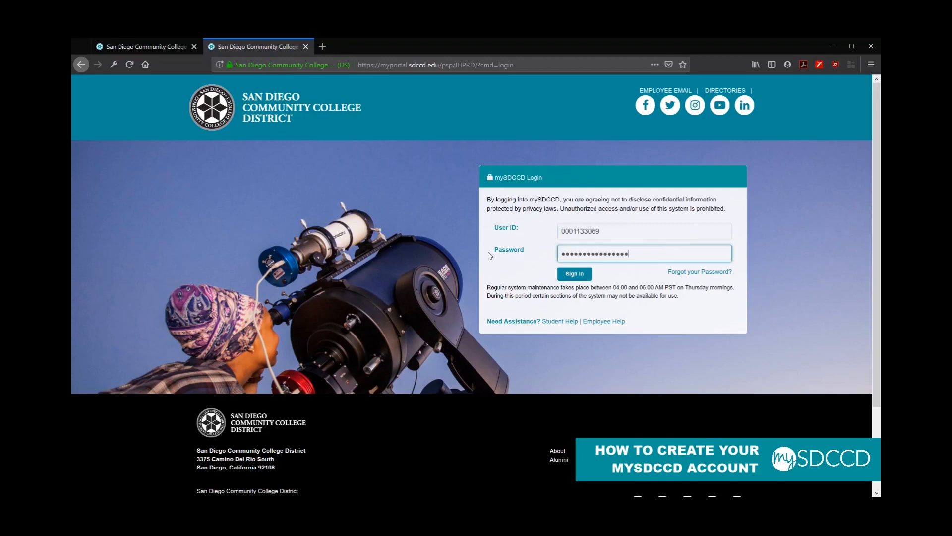
{"action": "left_click", "coordinate": [574, 274]}
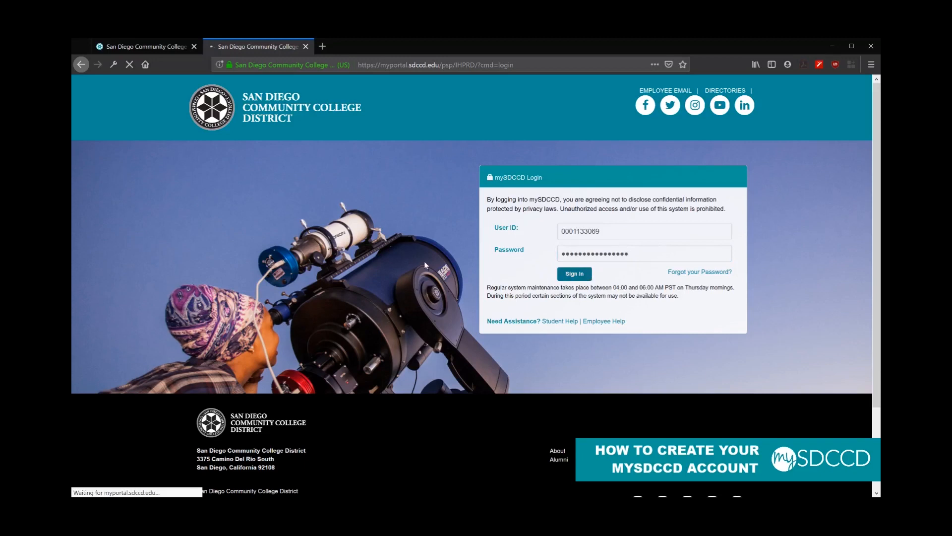
{"action": "left_click", "coordinate": [574, 274]}
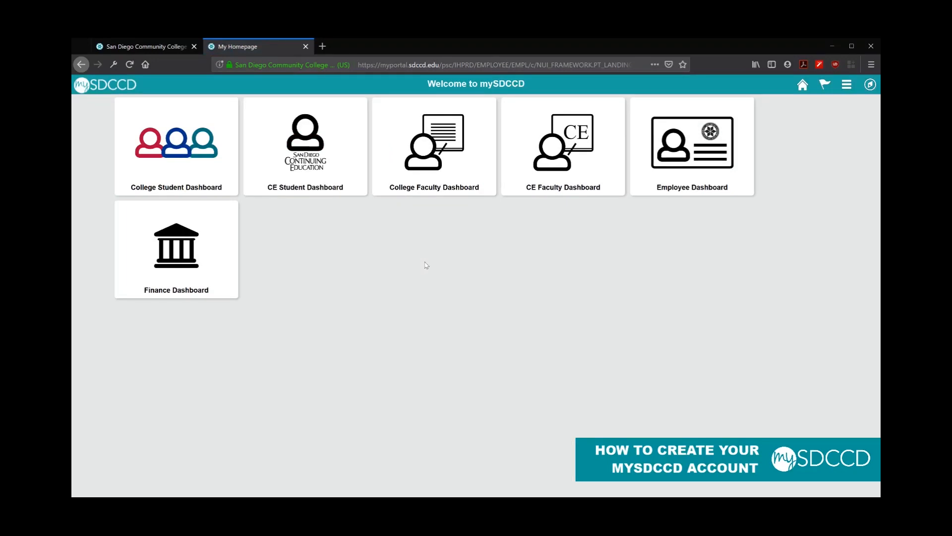
{"action": "mouse_move", "coordinate": [624, 391]}
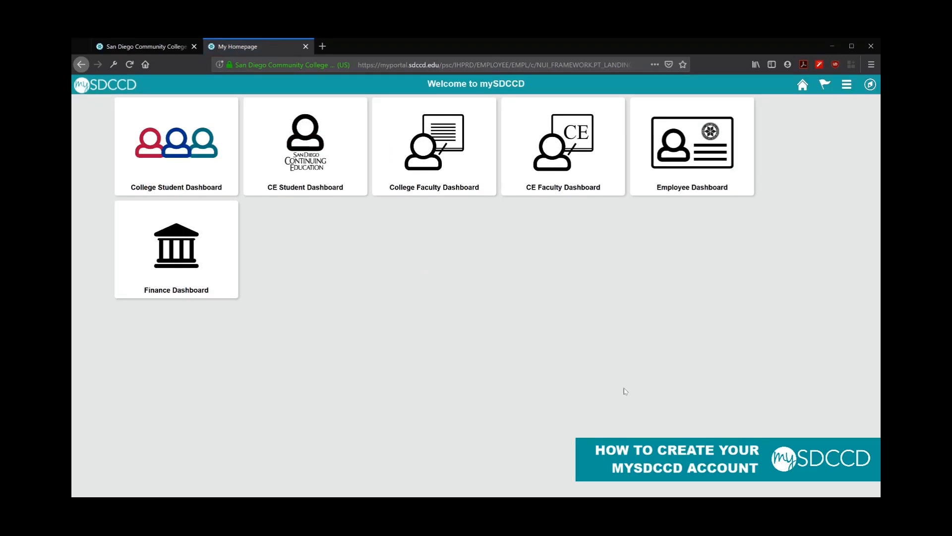